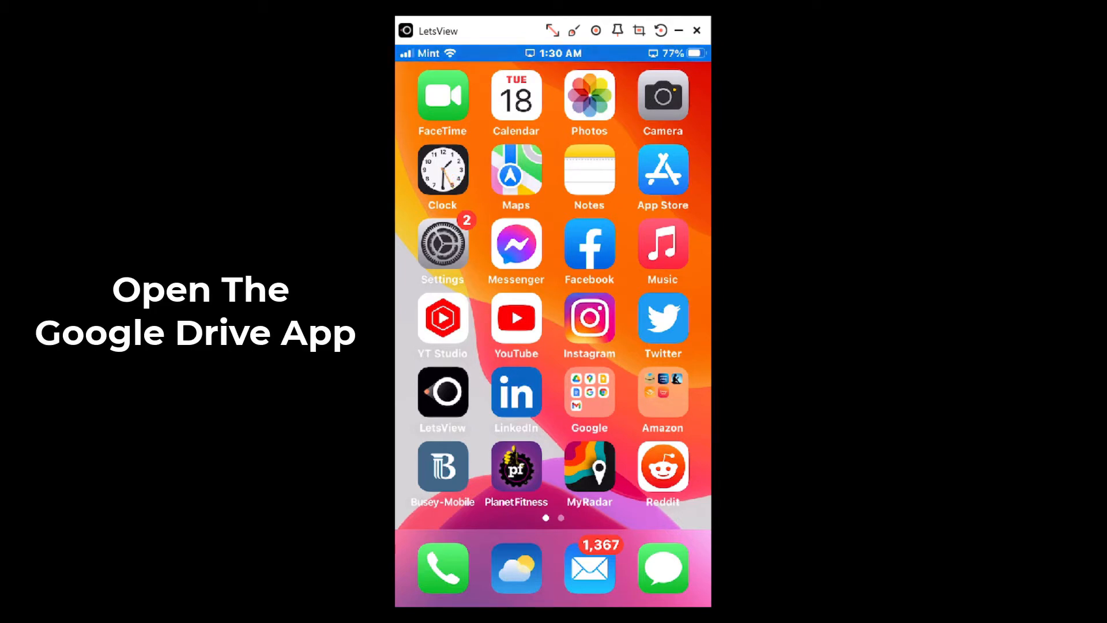
Launch Google Drive from the Google apps folder to reach the My Drive list
left_click(589, 392)
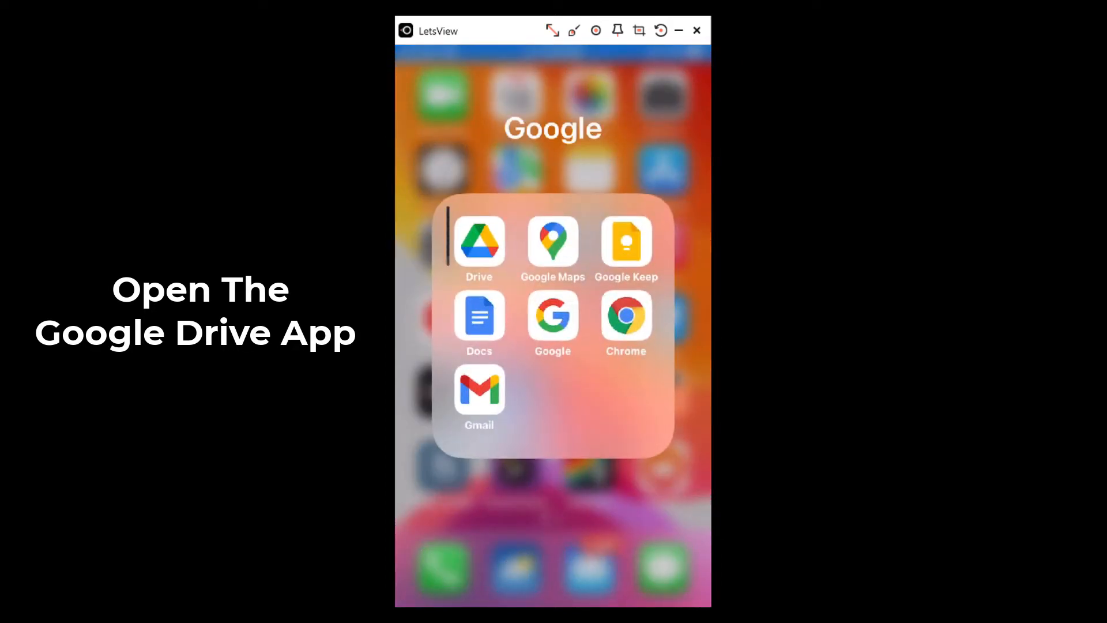
left_click(479, 244)
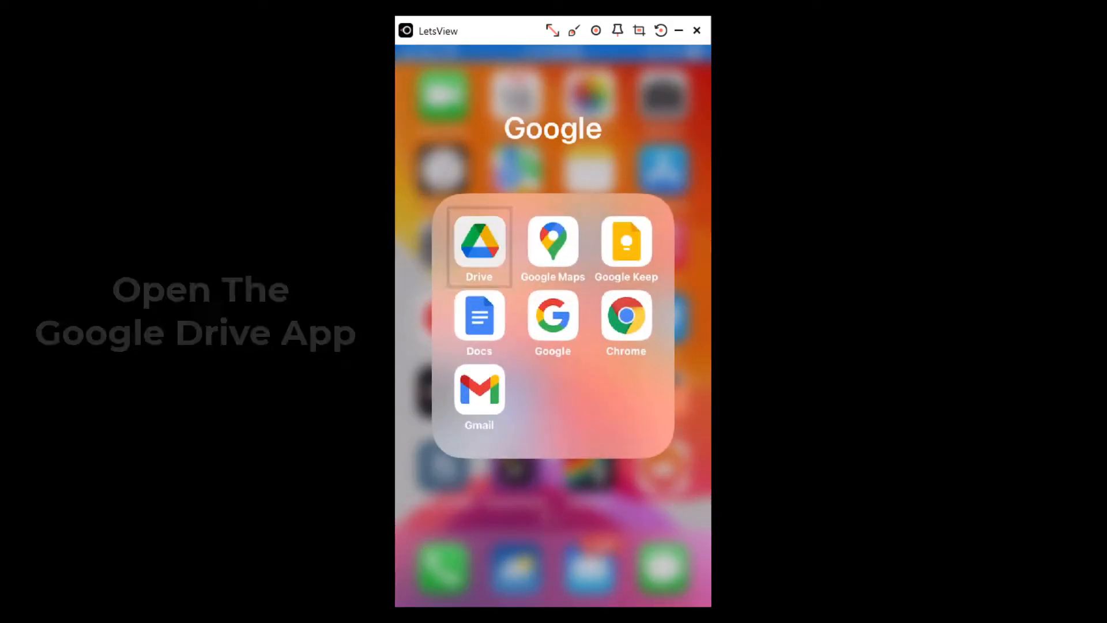
left_click(478, 244)
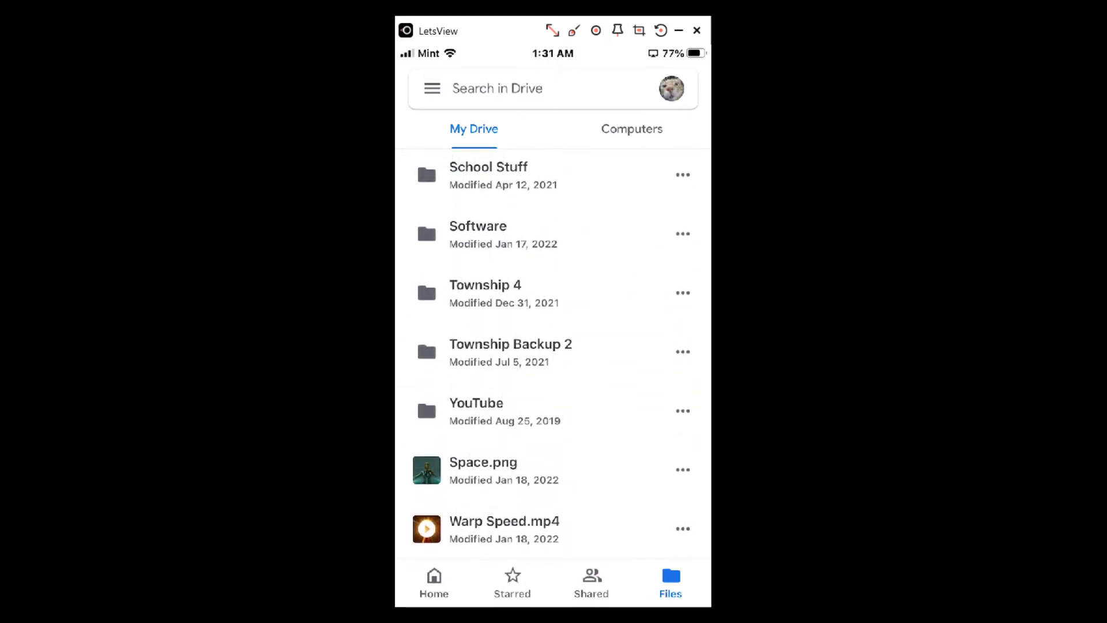
Preview the Warp Speed.mp4 video from the My Drive file list
left_click(504, 530)
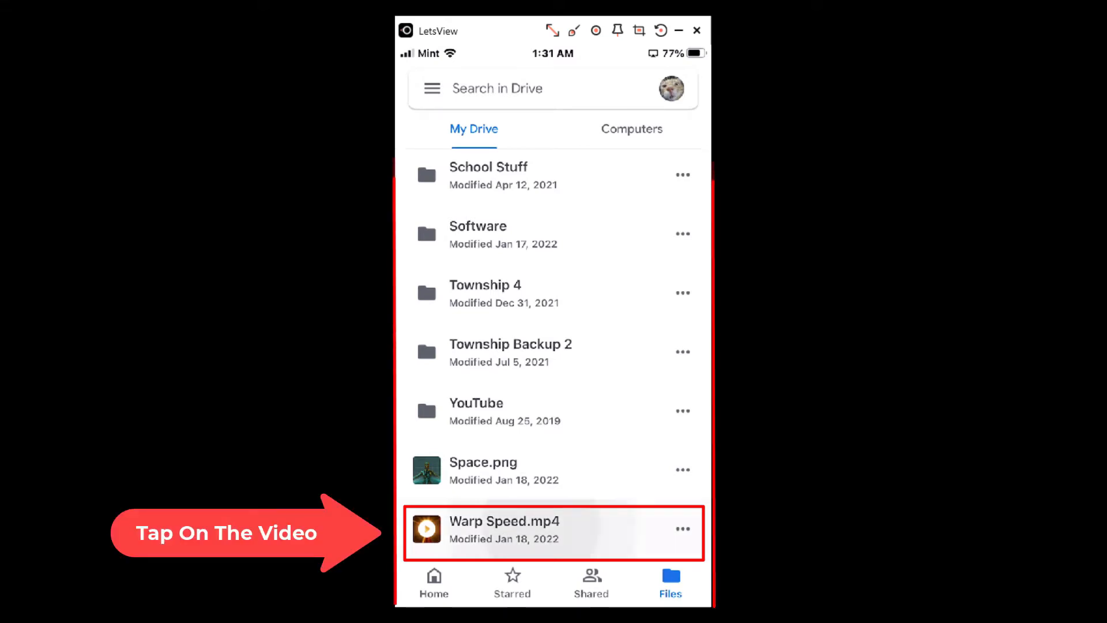
left_click(503, 529)
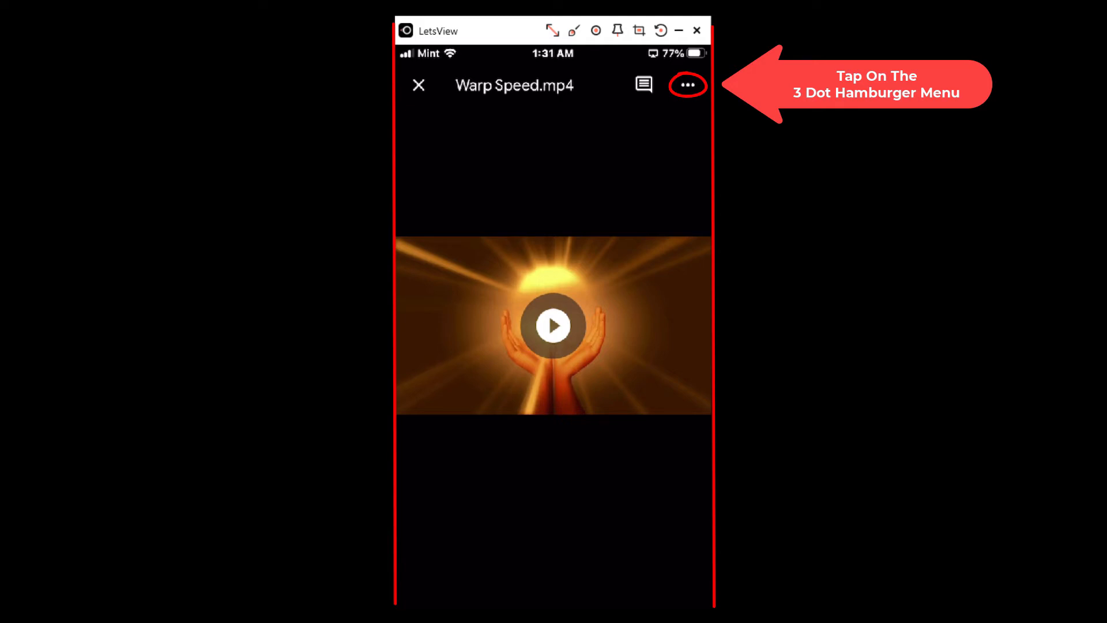
Bring up the iOS share sheet for Warp Speed.mp4 via the three-dot actions menu
left_click(688, 84)
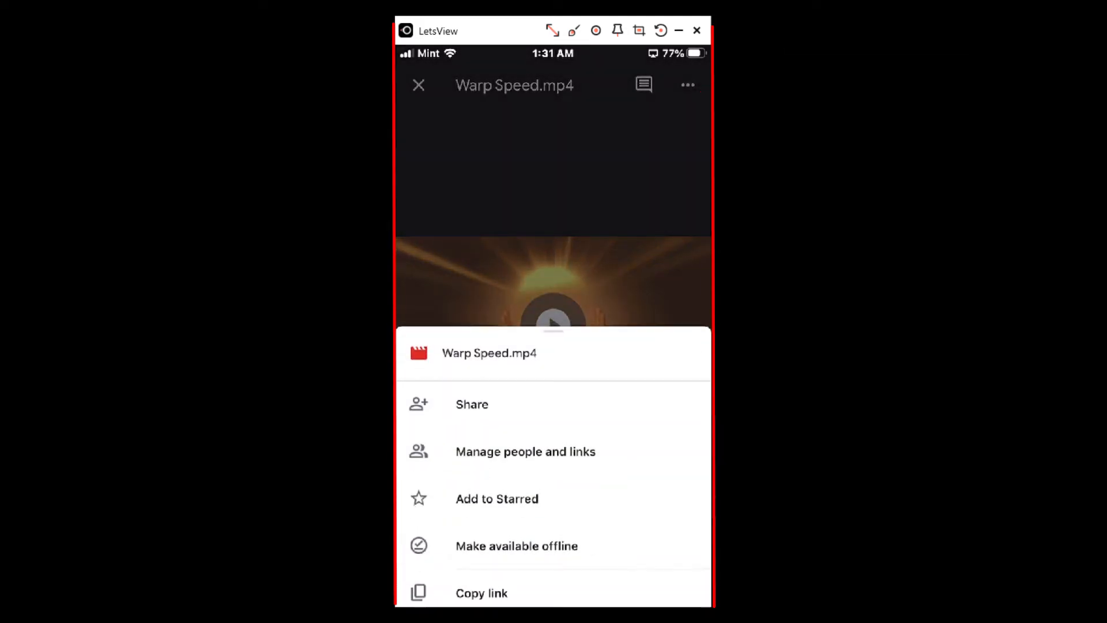
scroll("up", 3)
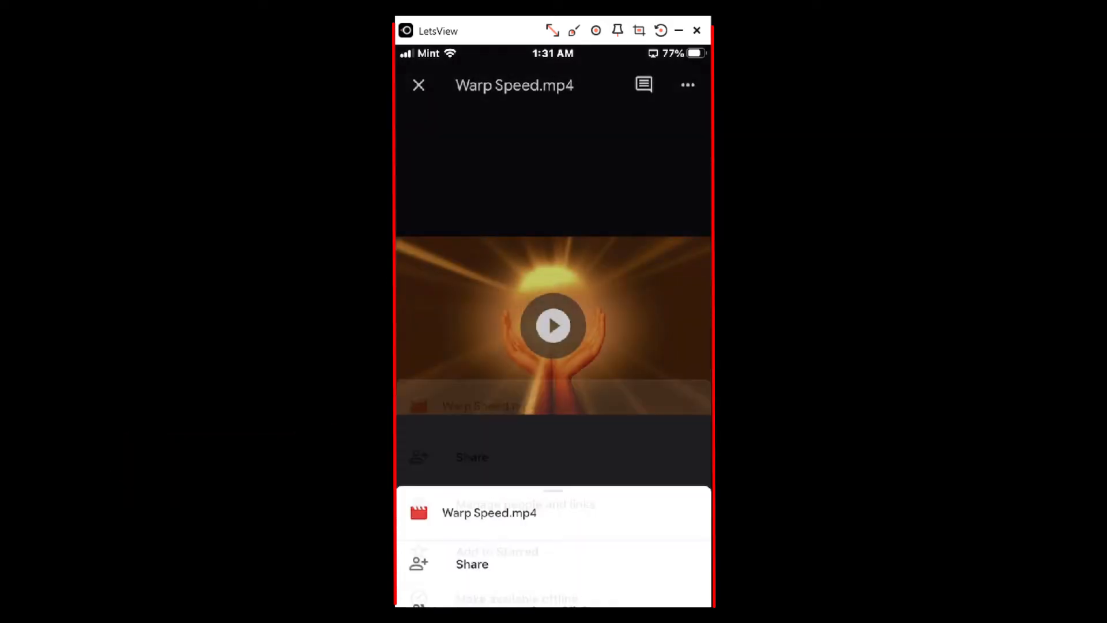
left_click(471, 564)
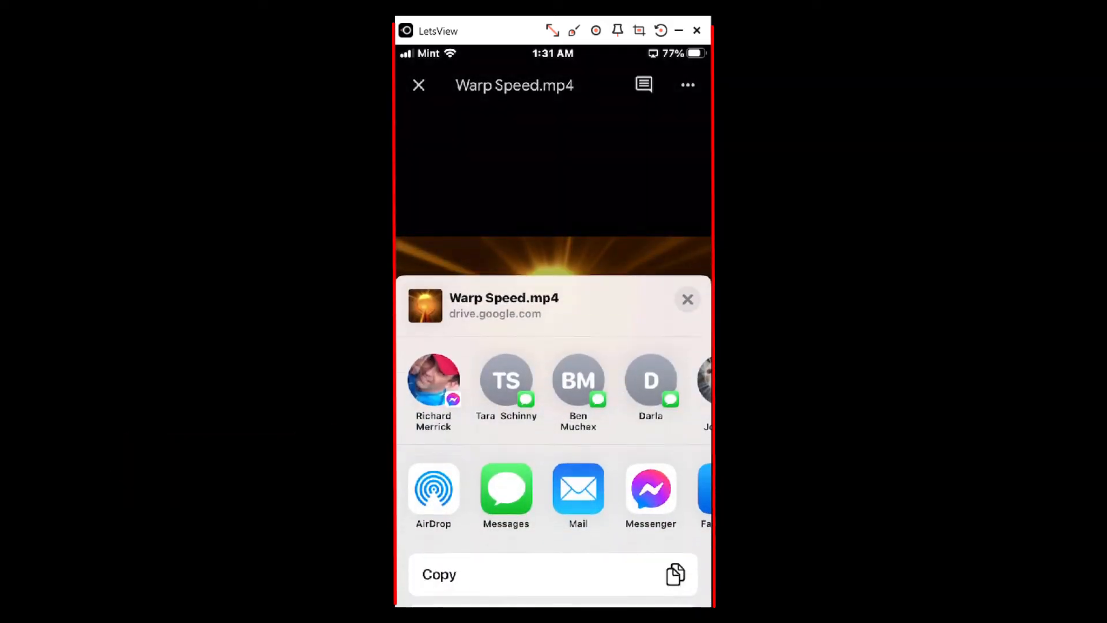
Choose Save Video from the share sheet to store Warp Speed.mp4 on the phone
scroll("up", 3)
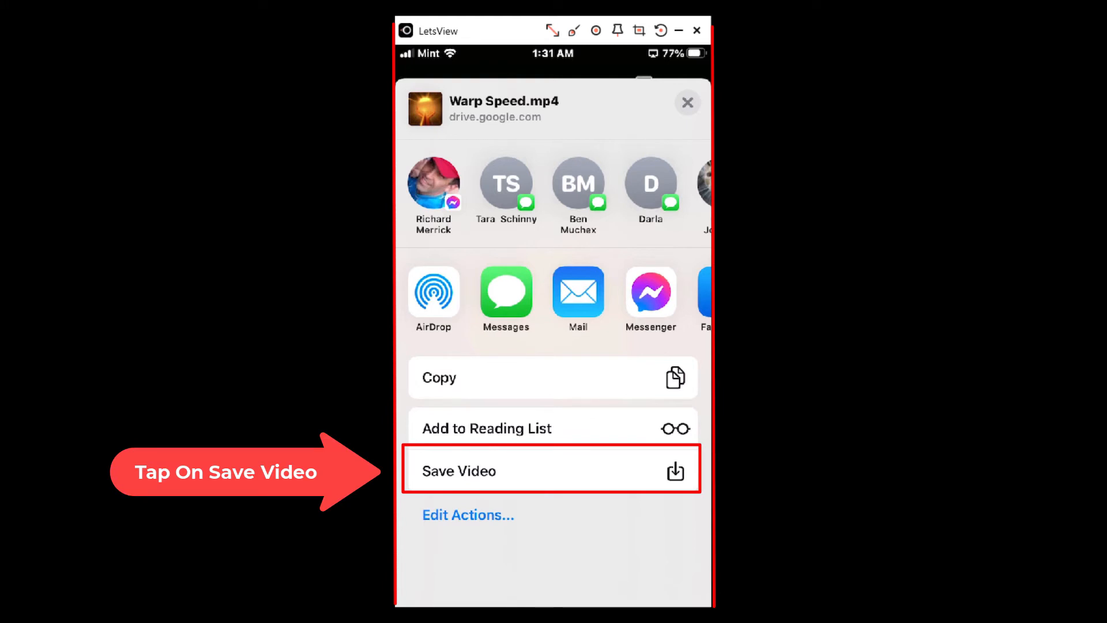
left_click(552, 471)
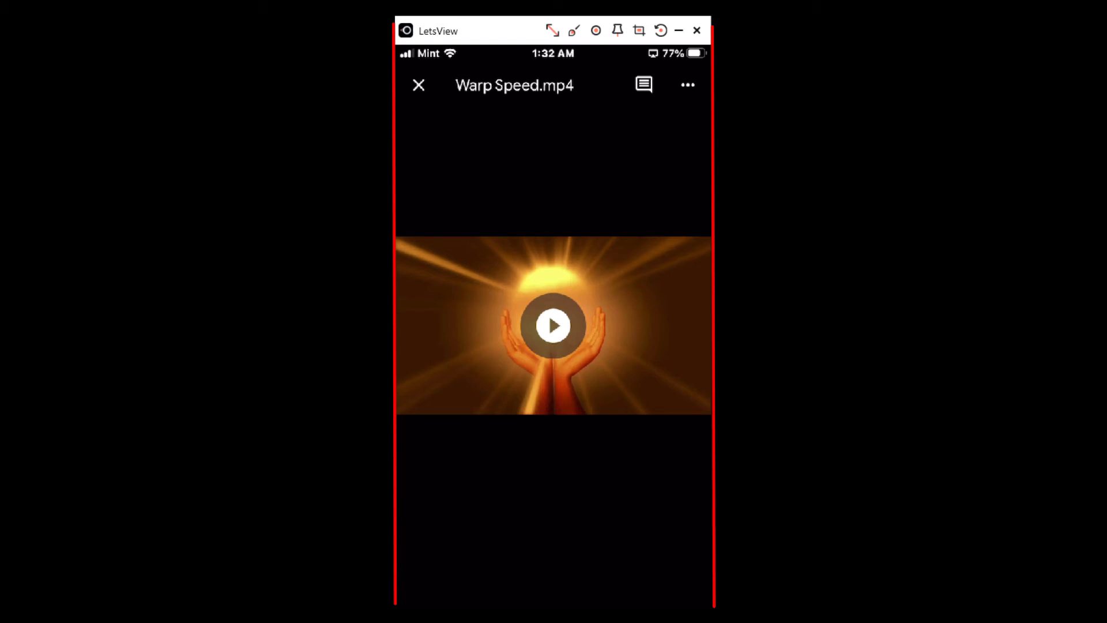
Switch to the Photos app and view the Recents album with the saved video
left_click(418, 85)
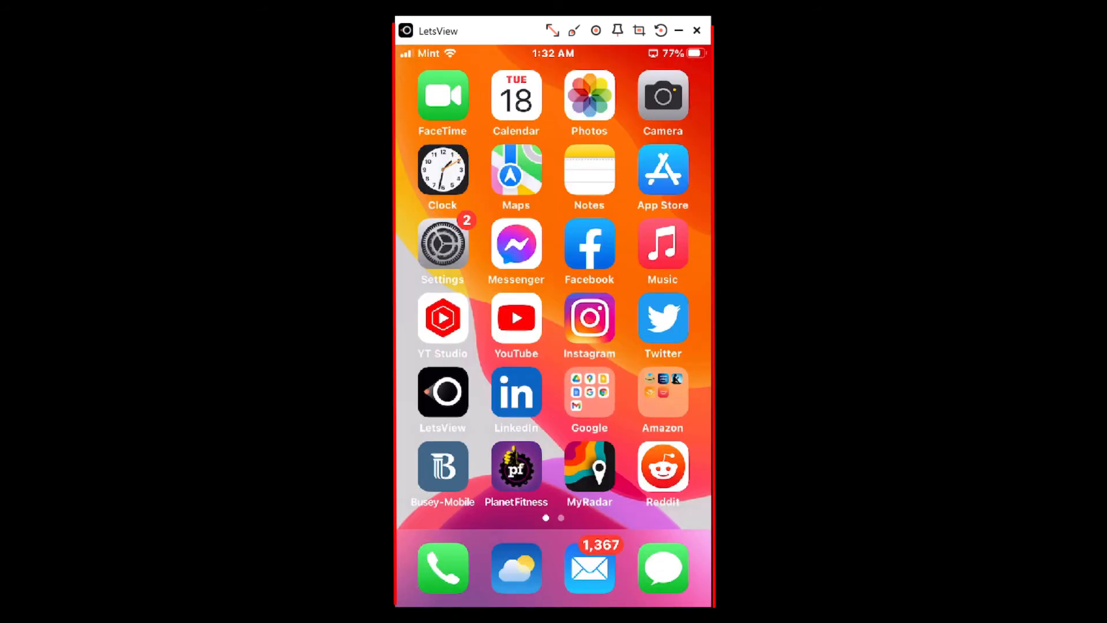
left_click(589, 103)
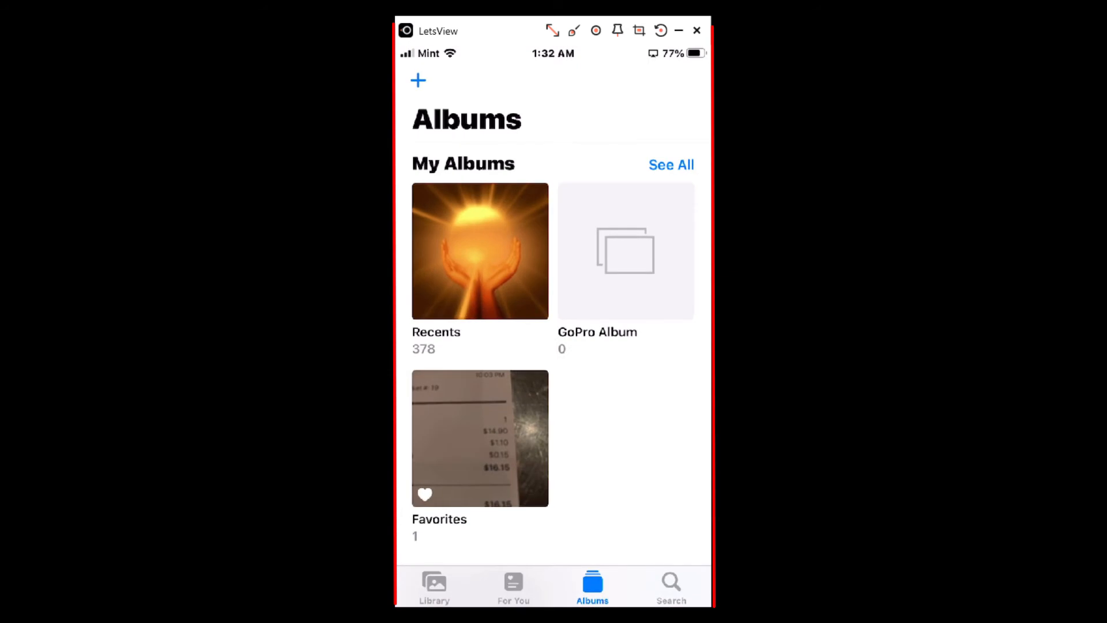
left_click(480, 250)
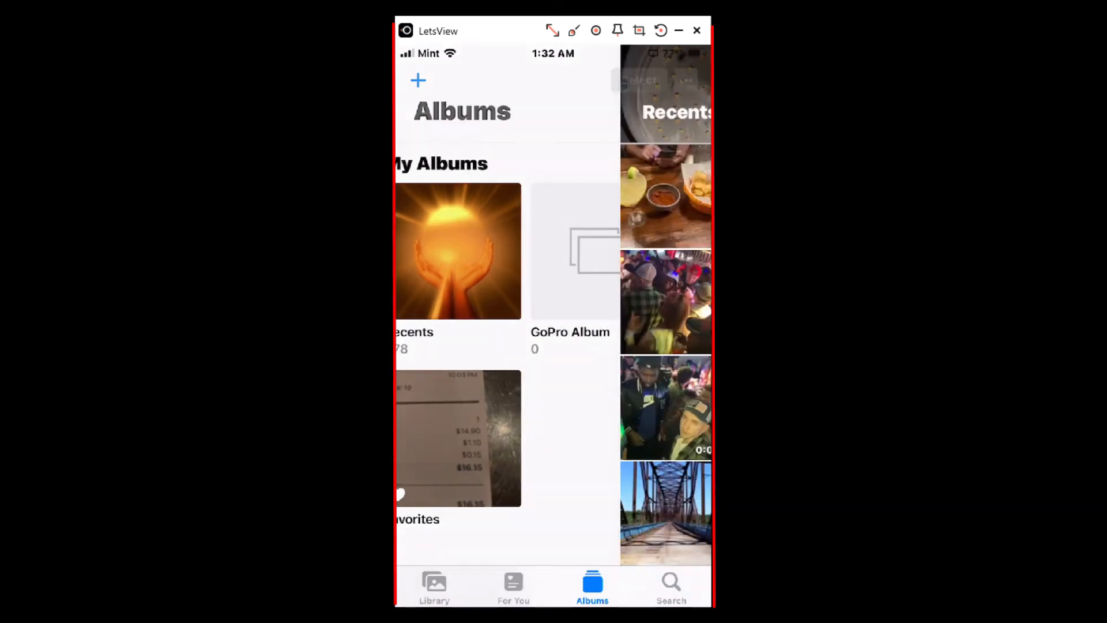